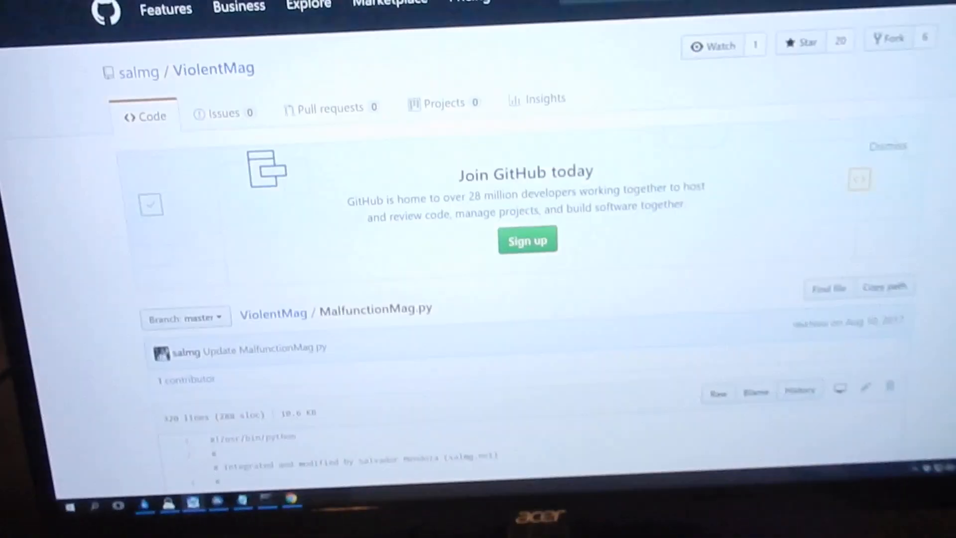
Open the magstripe script's raw view and paste its full code into a new Notepad document.
scroll("down", 3)
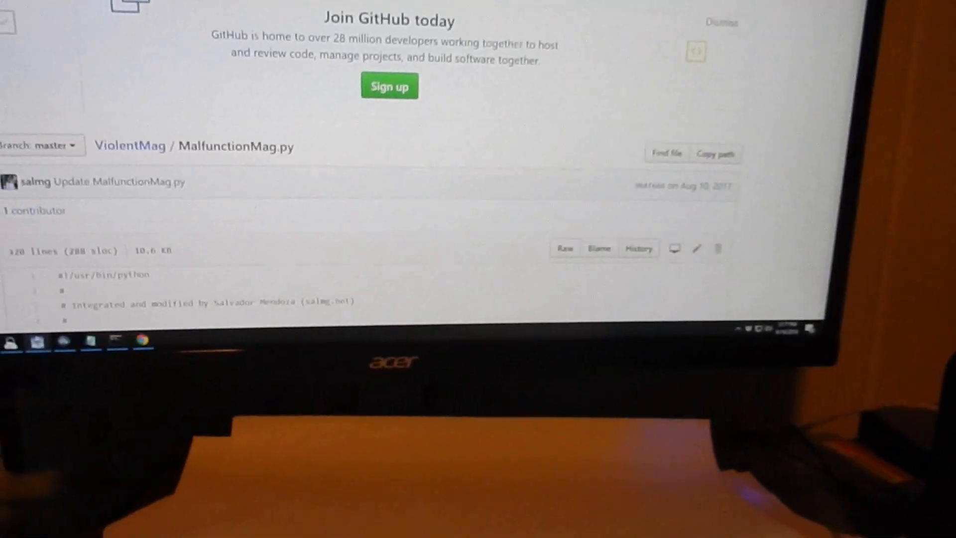
scroll("down", 3)
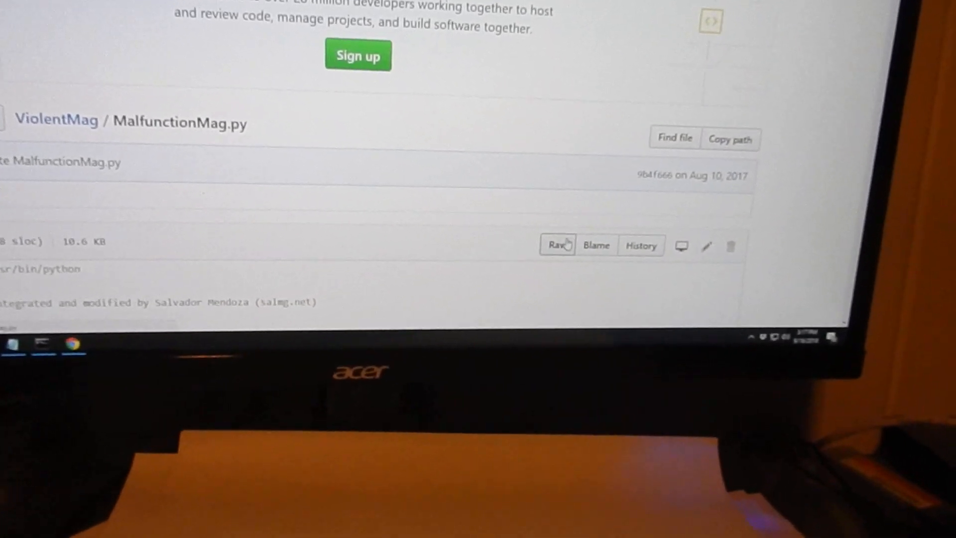
left_click(556, 245)
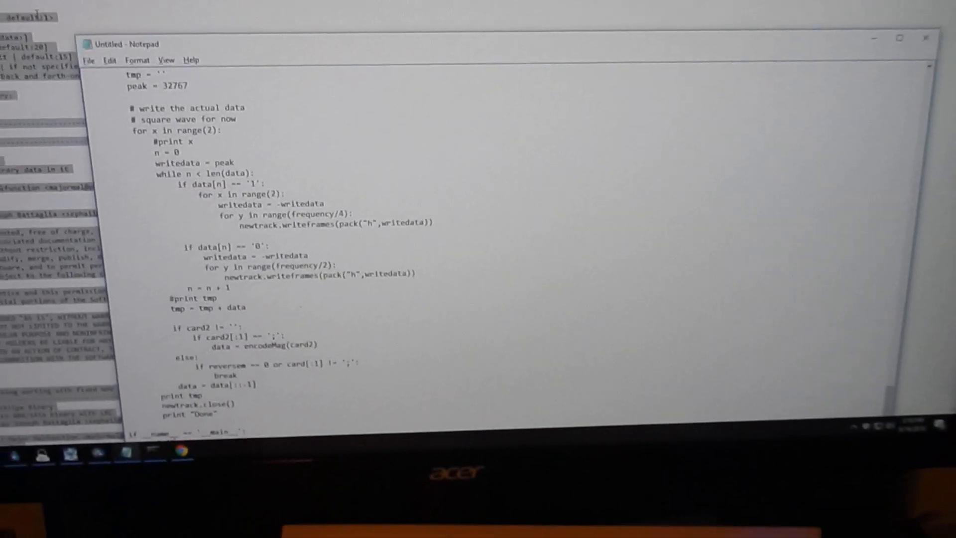
left_click(98, 270)
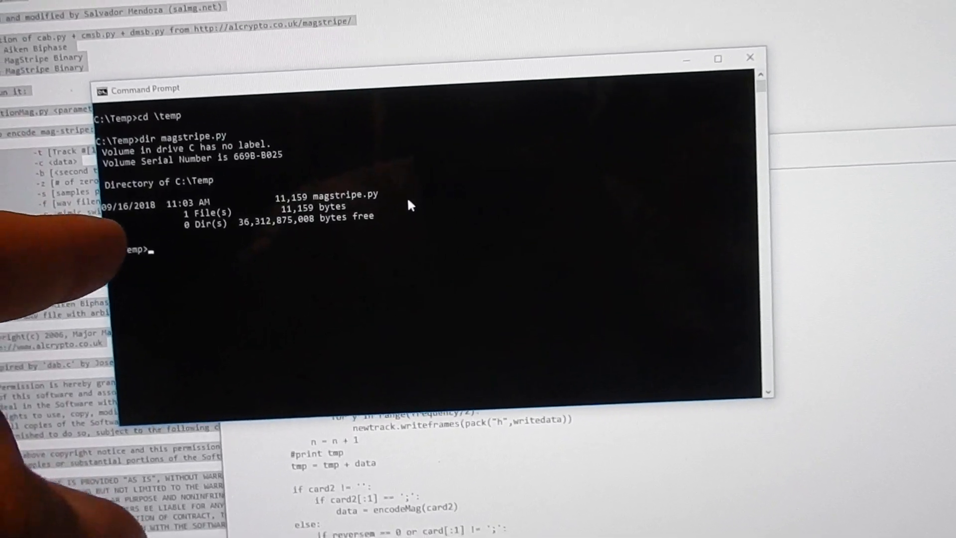
Launch python to confirm version 2.7.15, then quit the interpreter with Ctrl+C.
type("python")
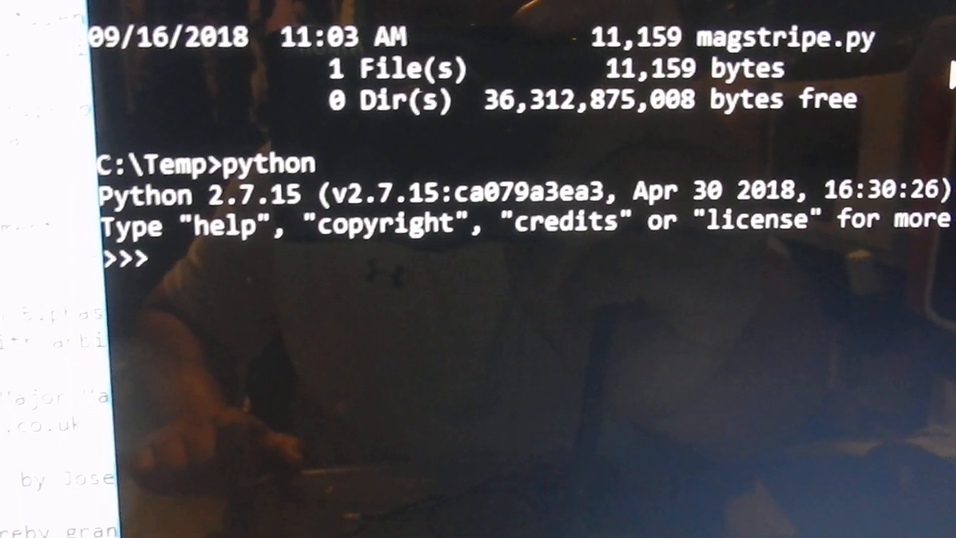
key("ctrl+c")
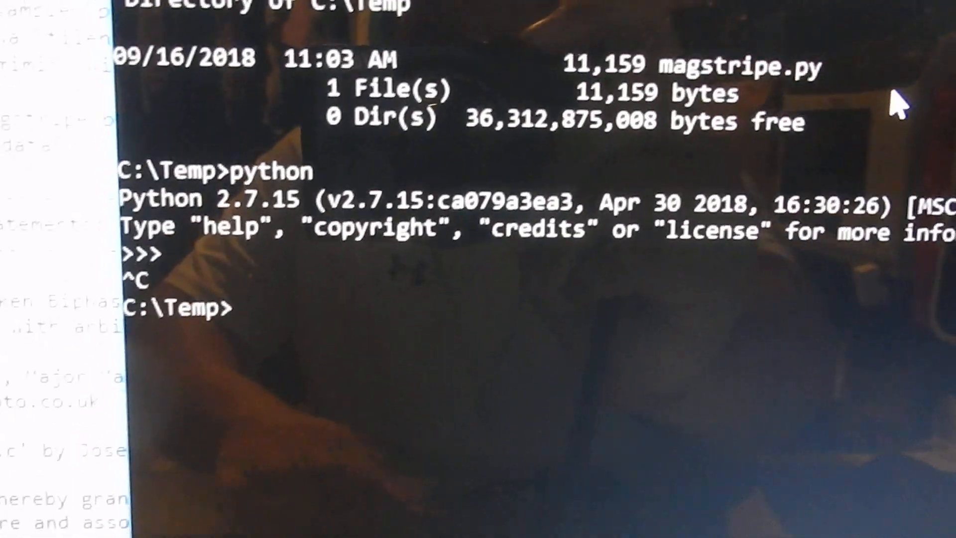
type("py")
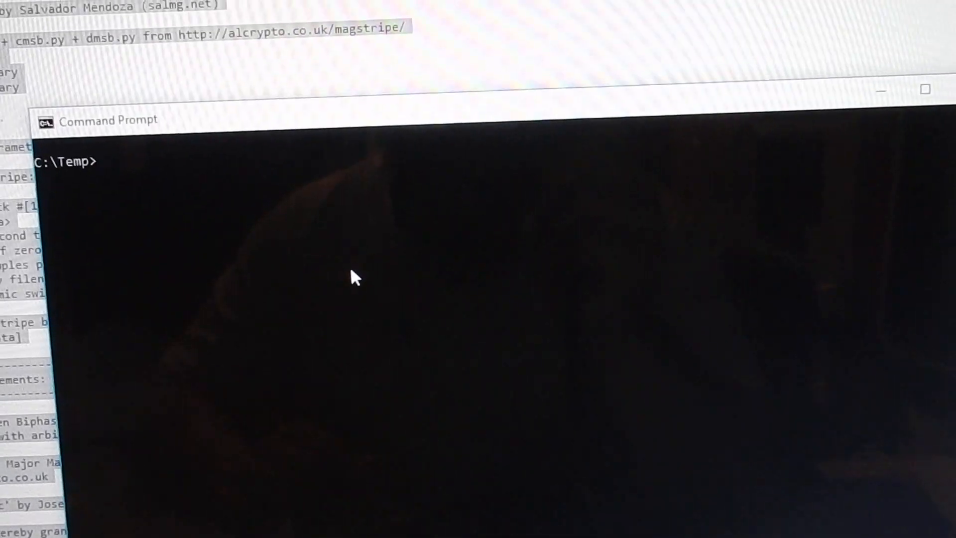
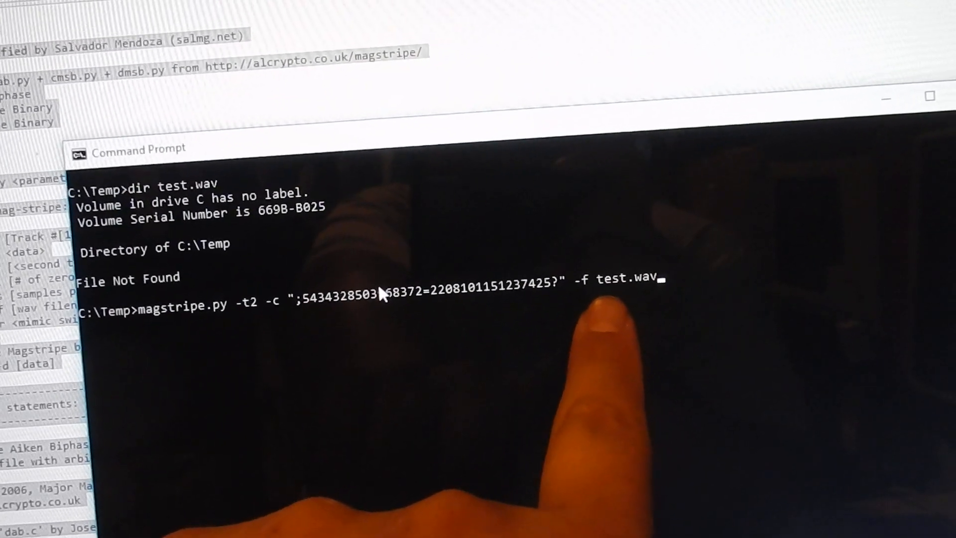
Run 'dir test.wav' to confirm the file is absent, then begin the magstripe command.
key("enter")
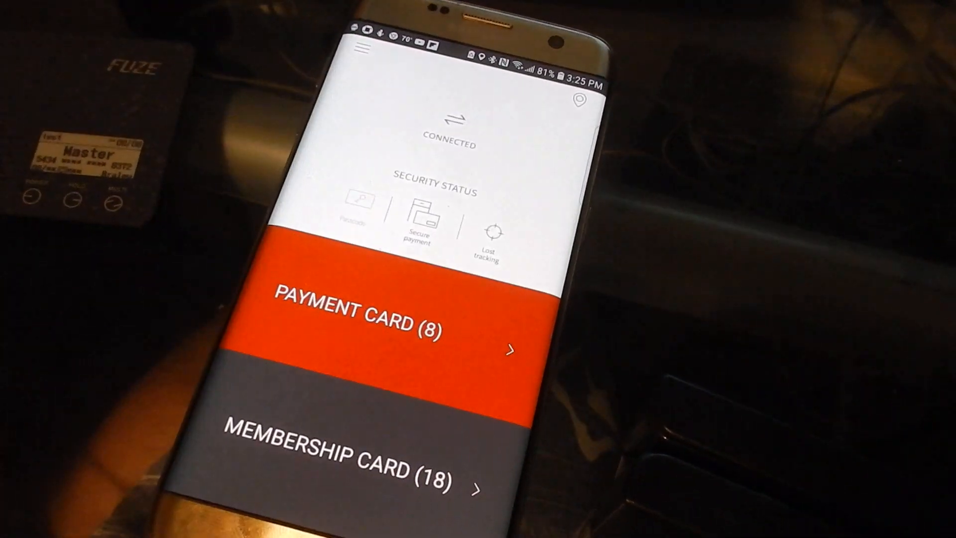
Open PAYMENT CARD in Fuze and tap + to start adding a new card.
left_click(390, 329)
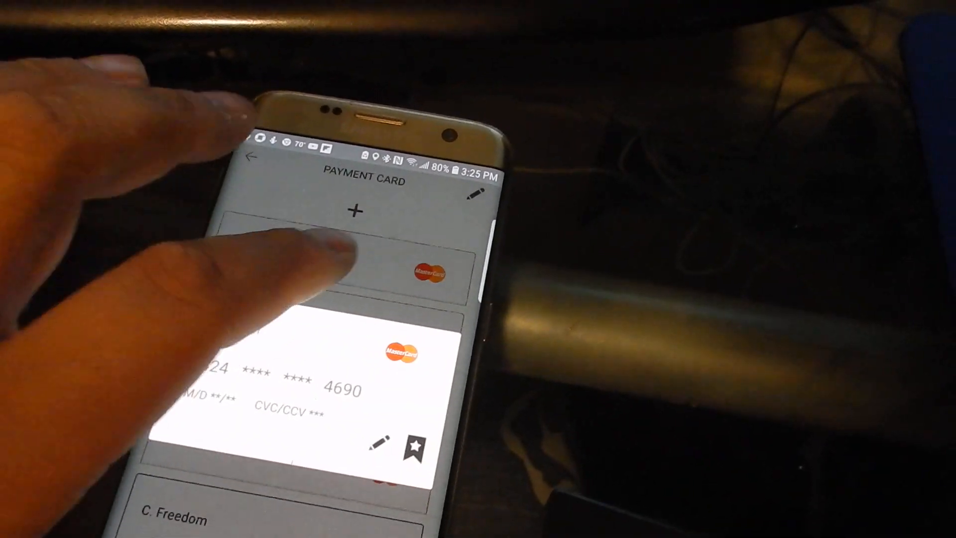
left_click(350, 211)
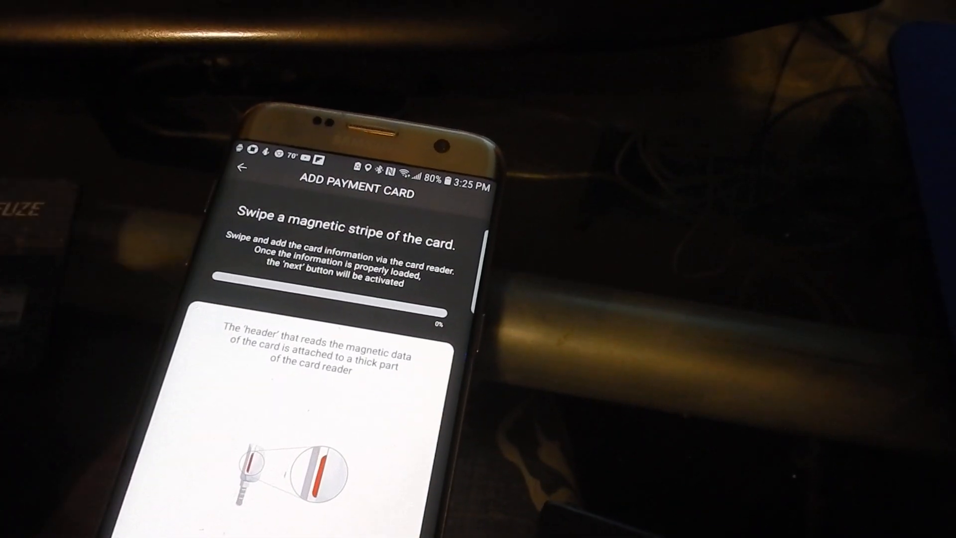